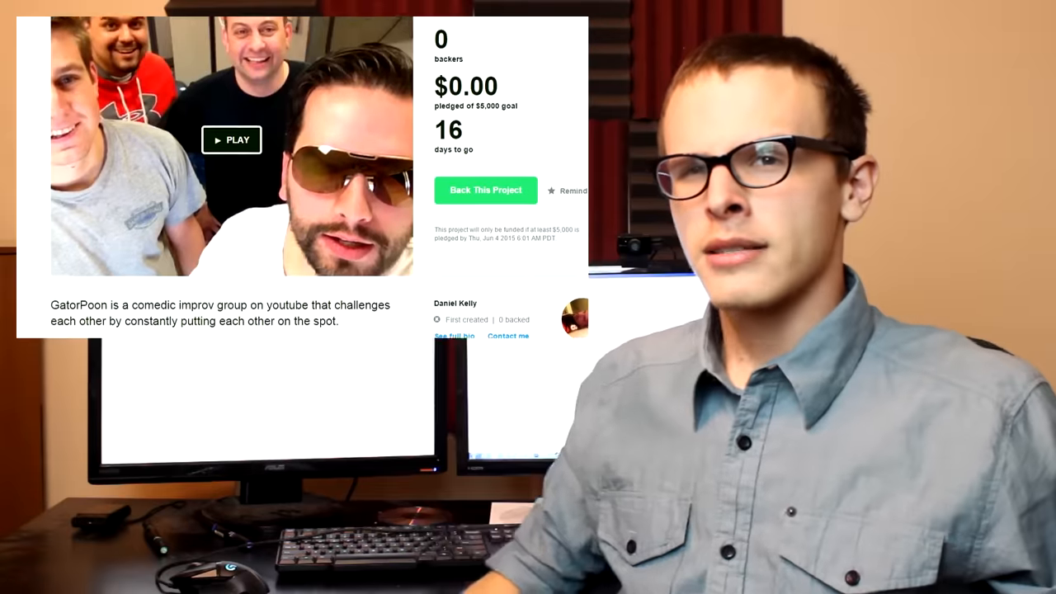
scroll(down, 3)
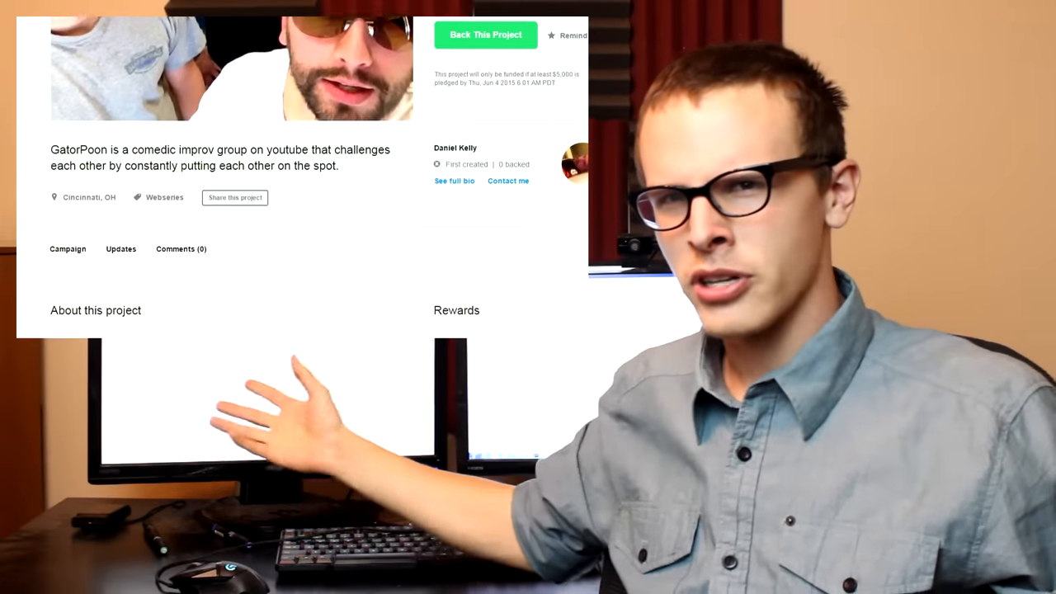
scroll(down, 3)
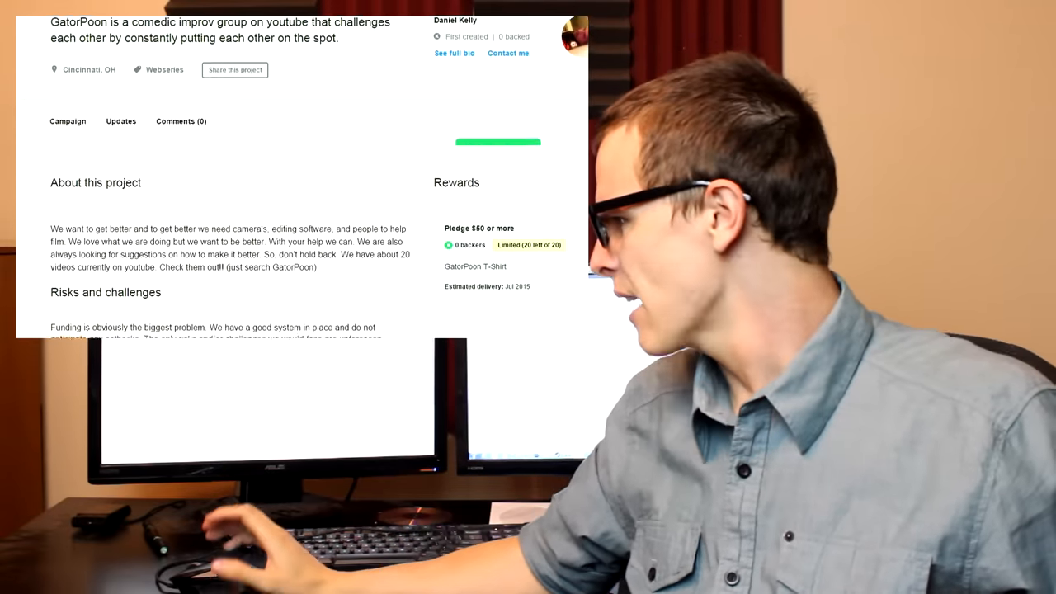
scroll(down, 3)
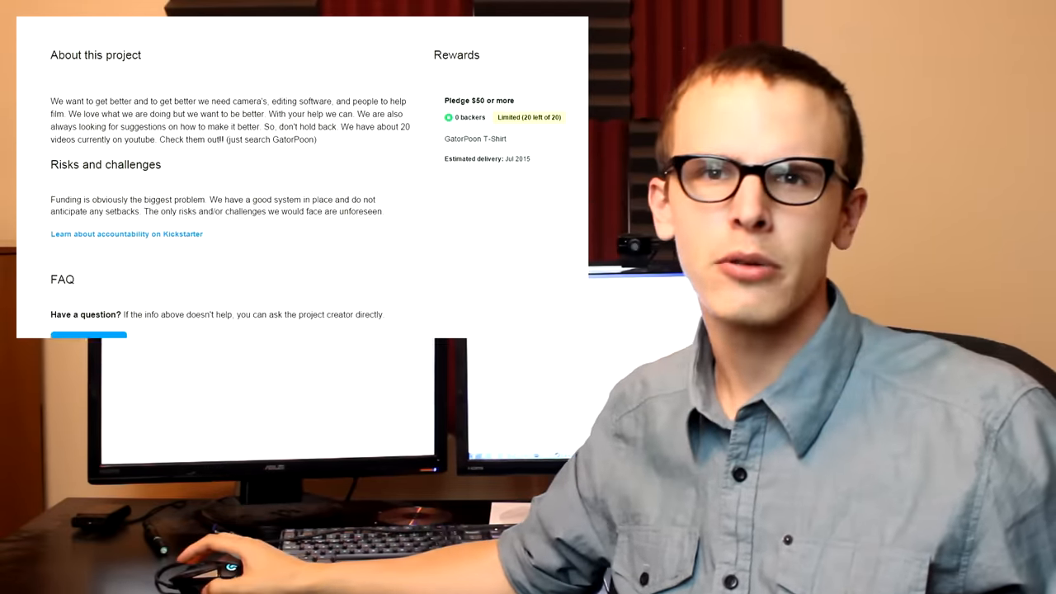
scroll(down, 3)
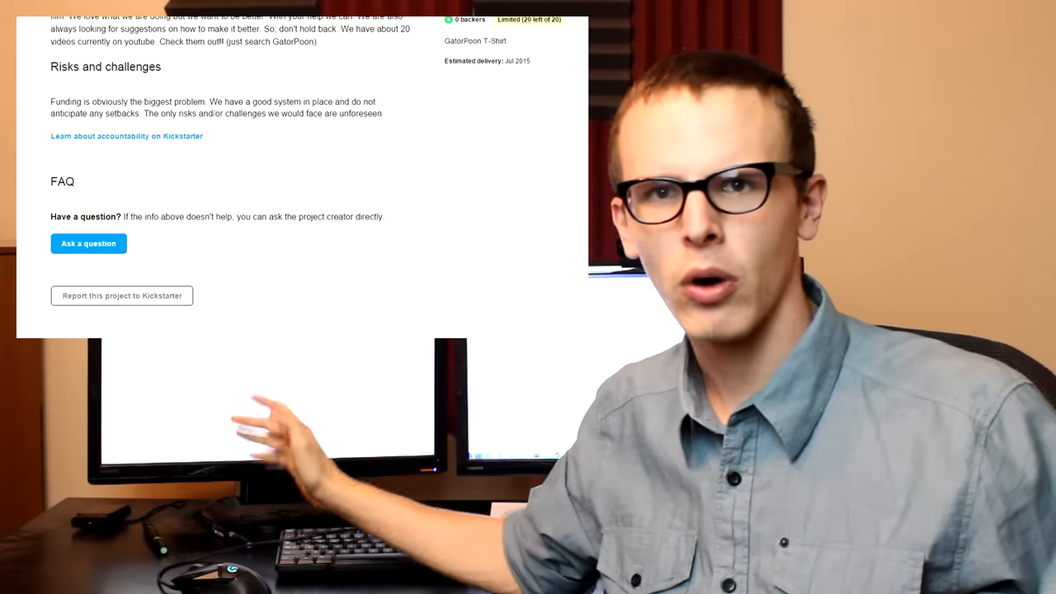